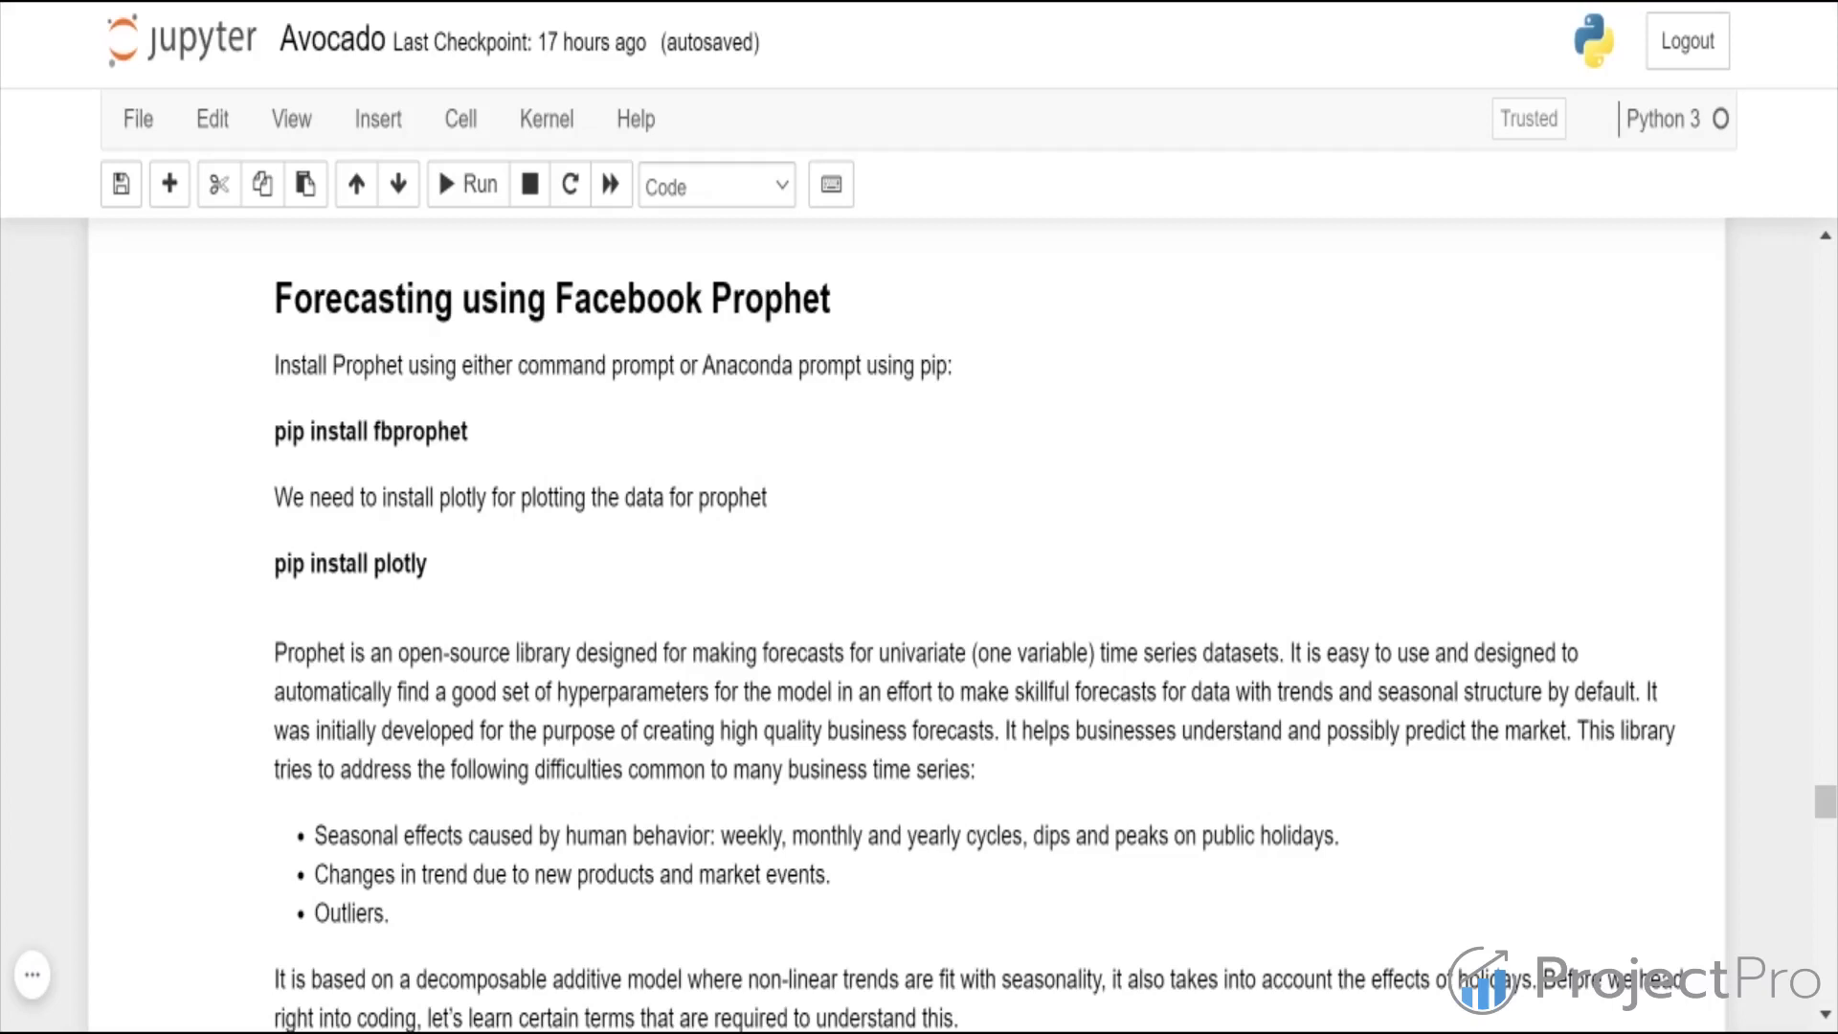
scroll("down", 3)
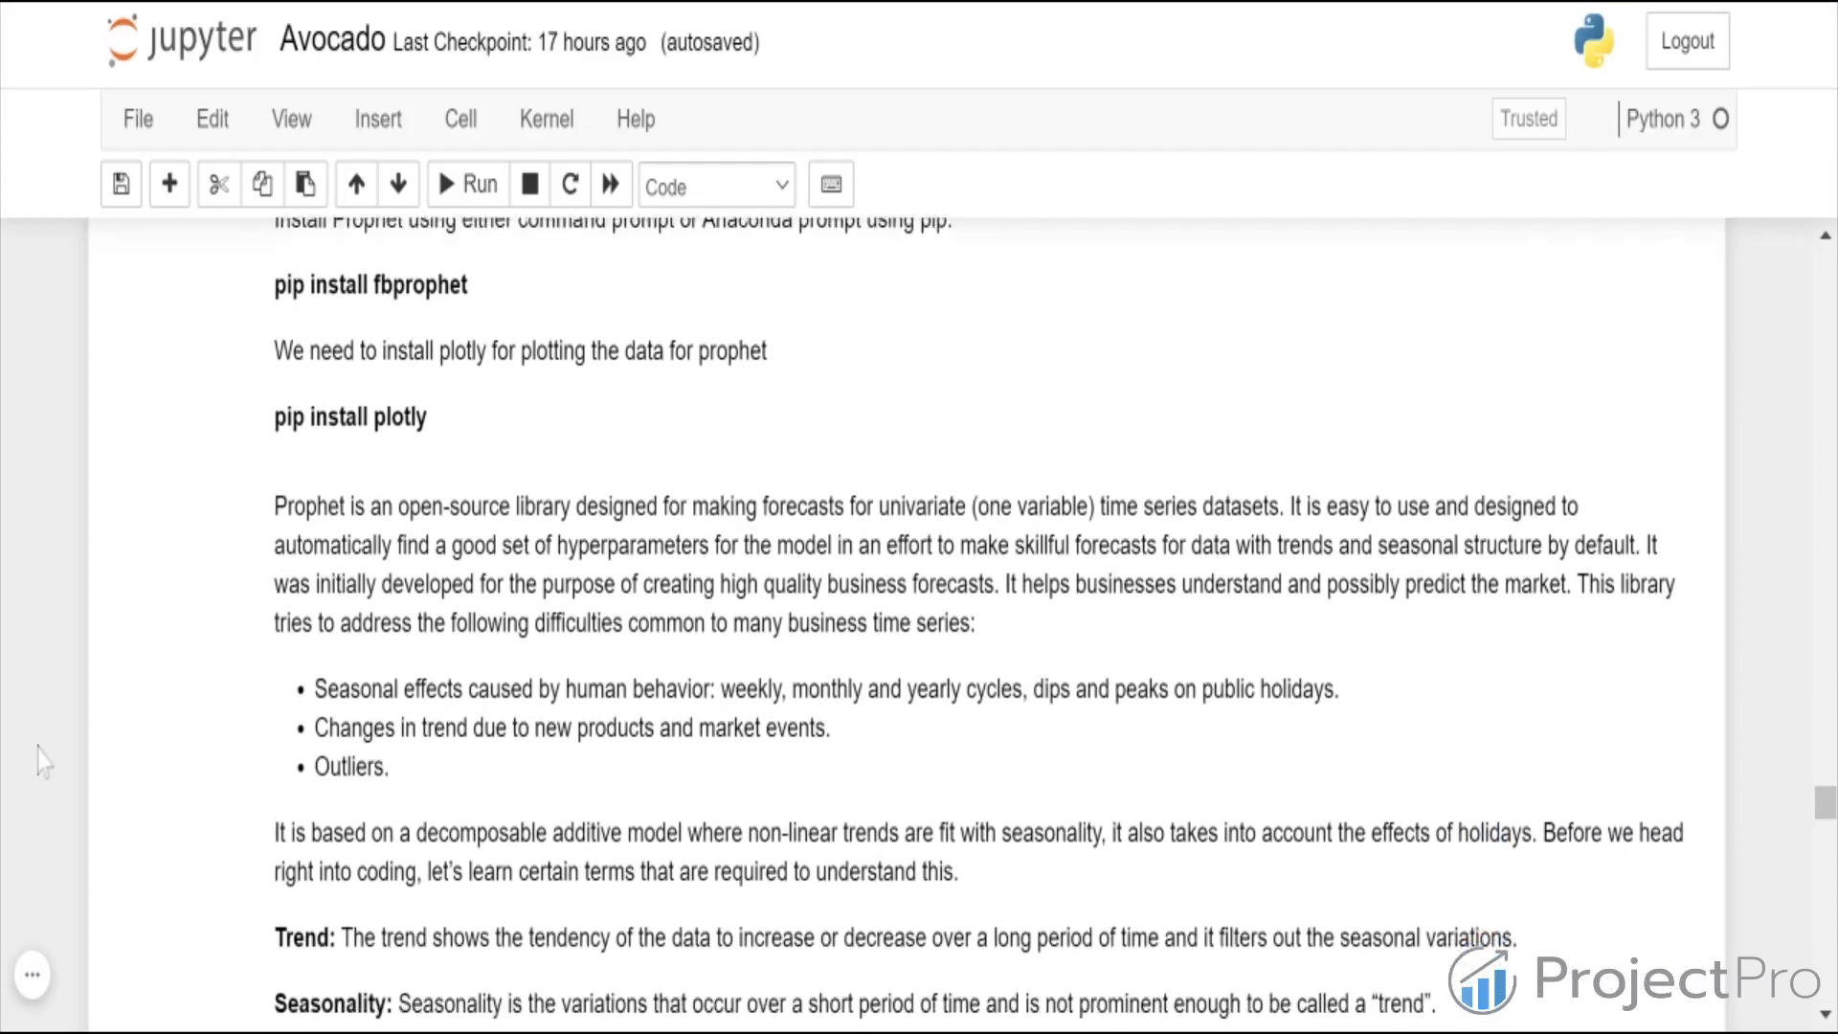
scroll("down", 3)
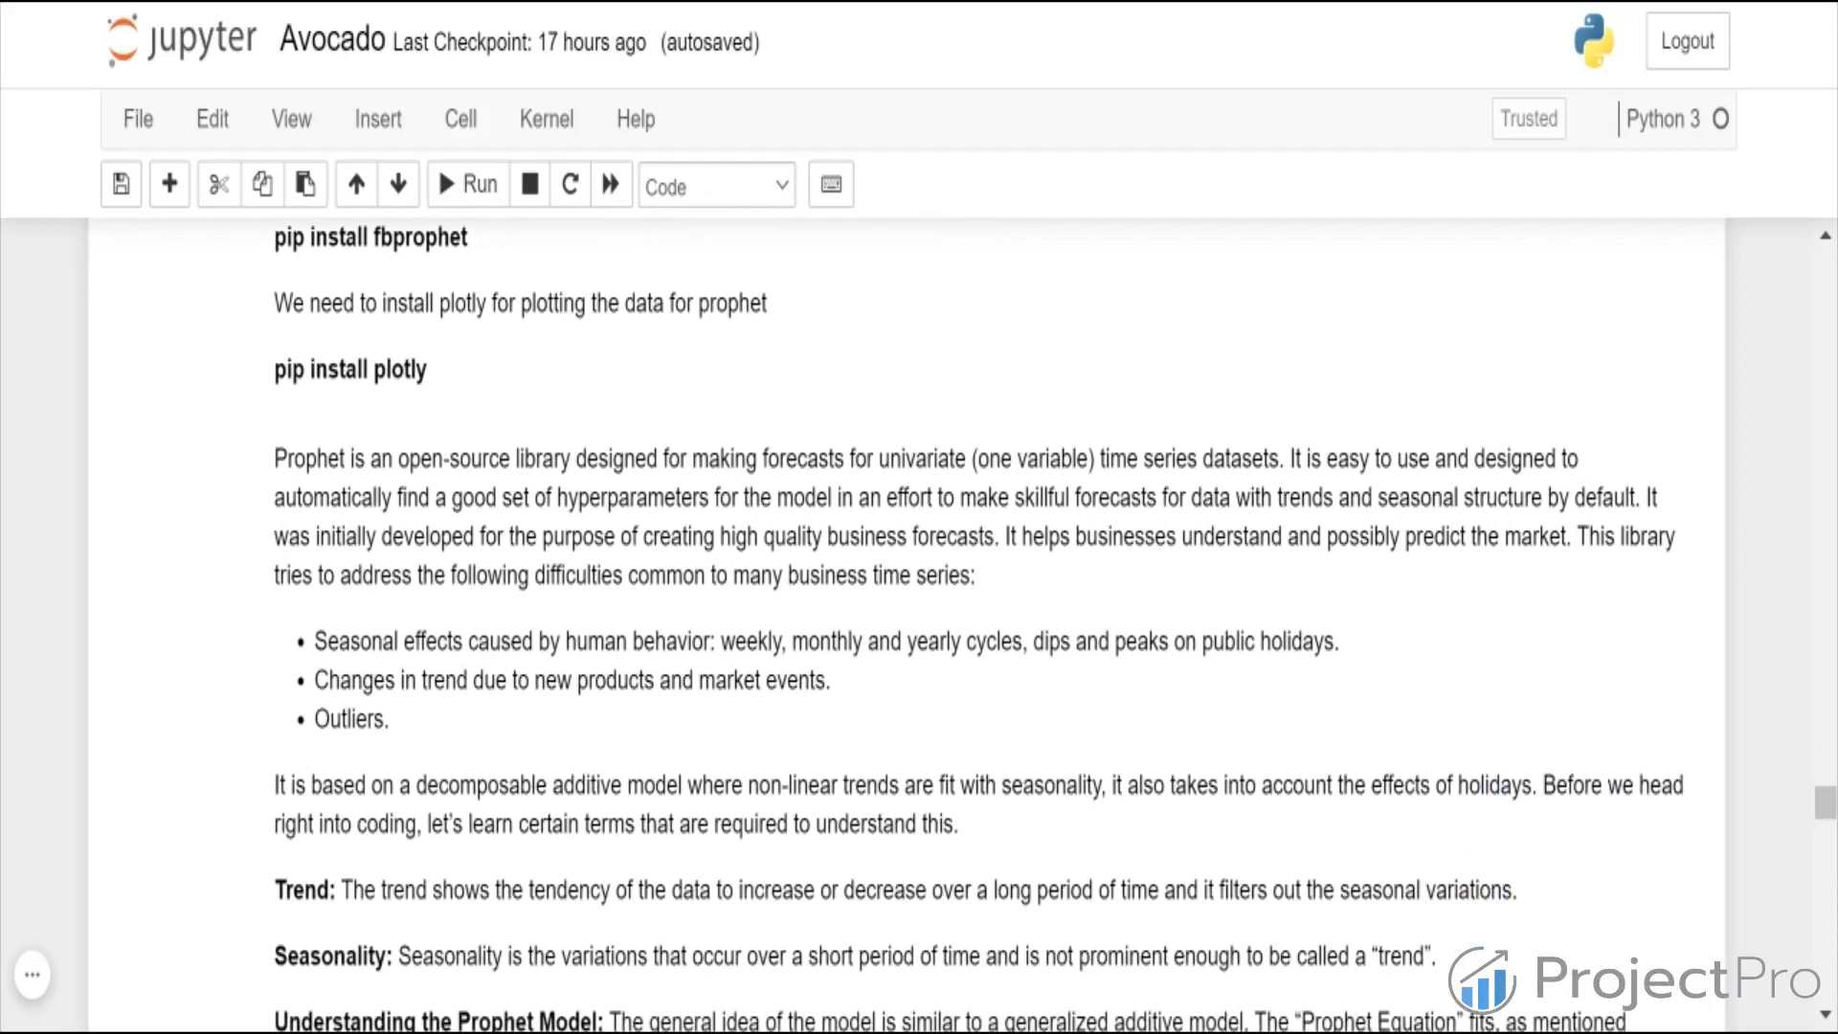
scroll("down", 3)
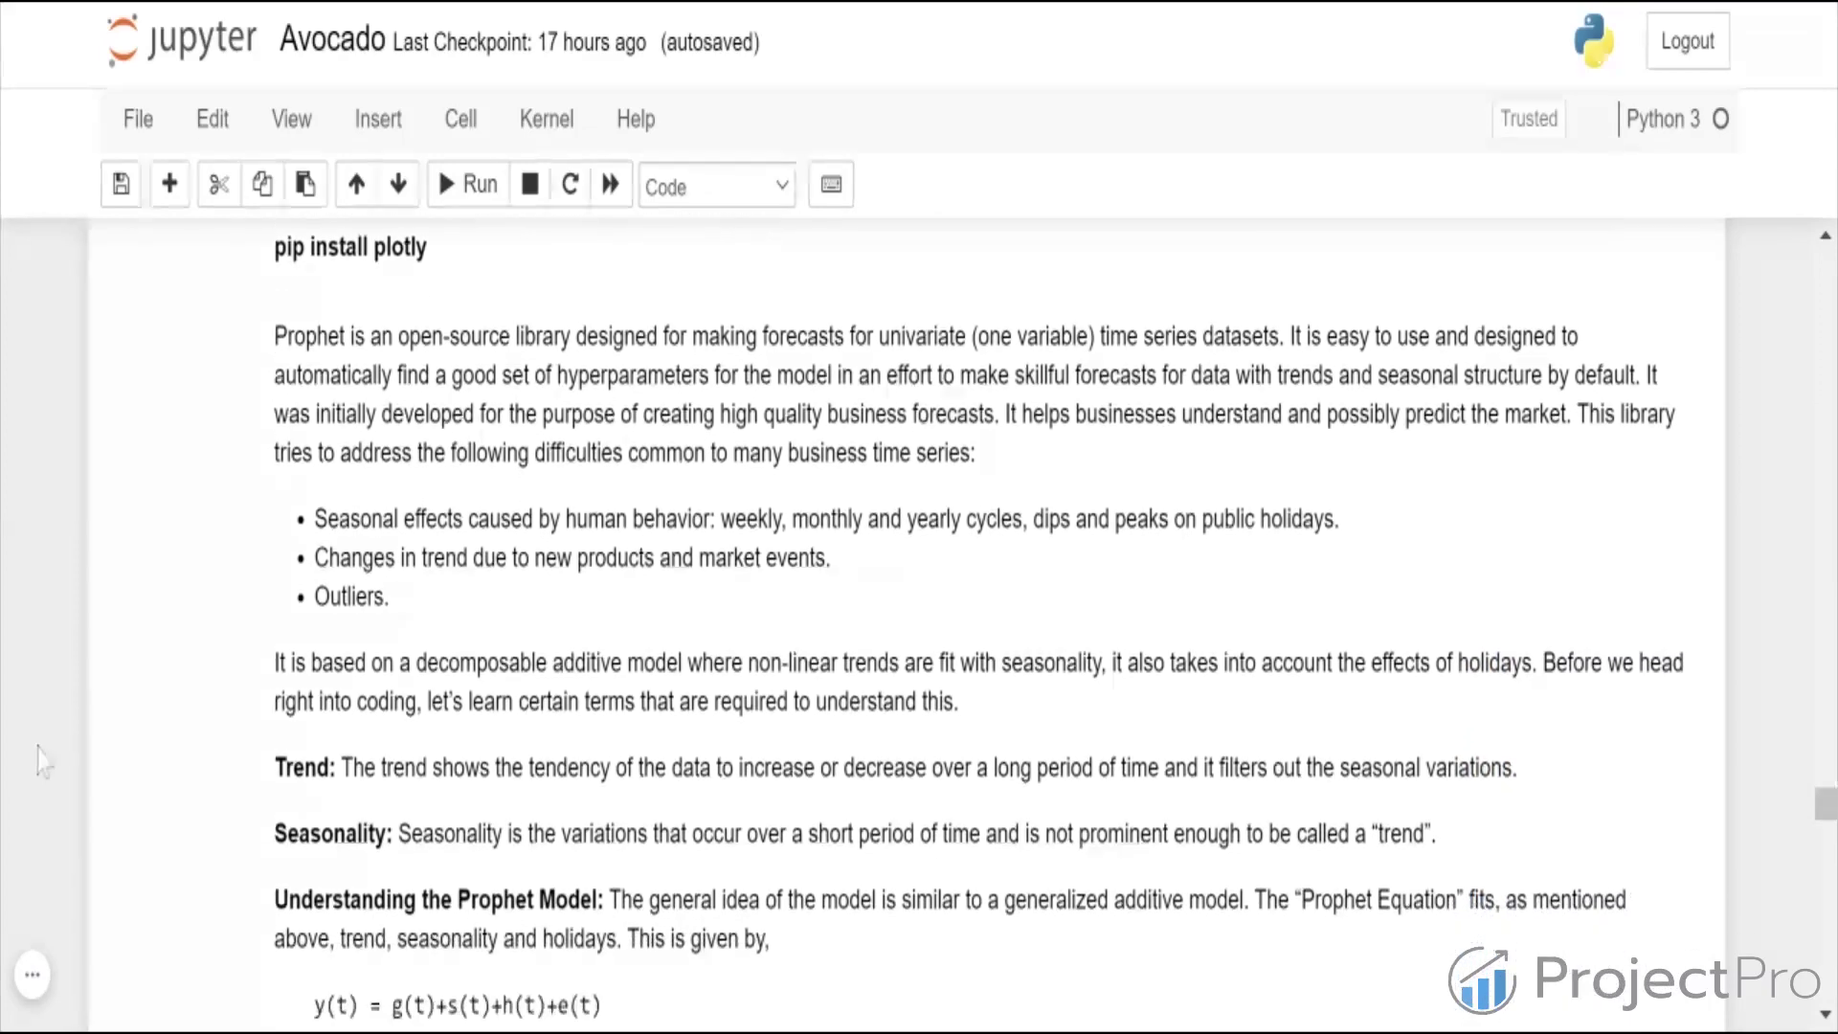
scroll("down", 3)
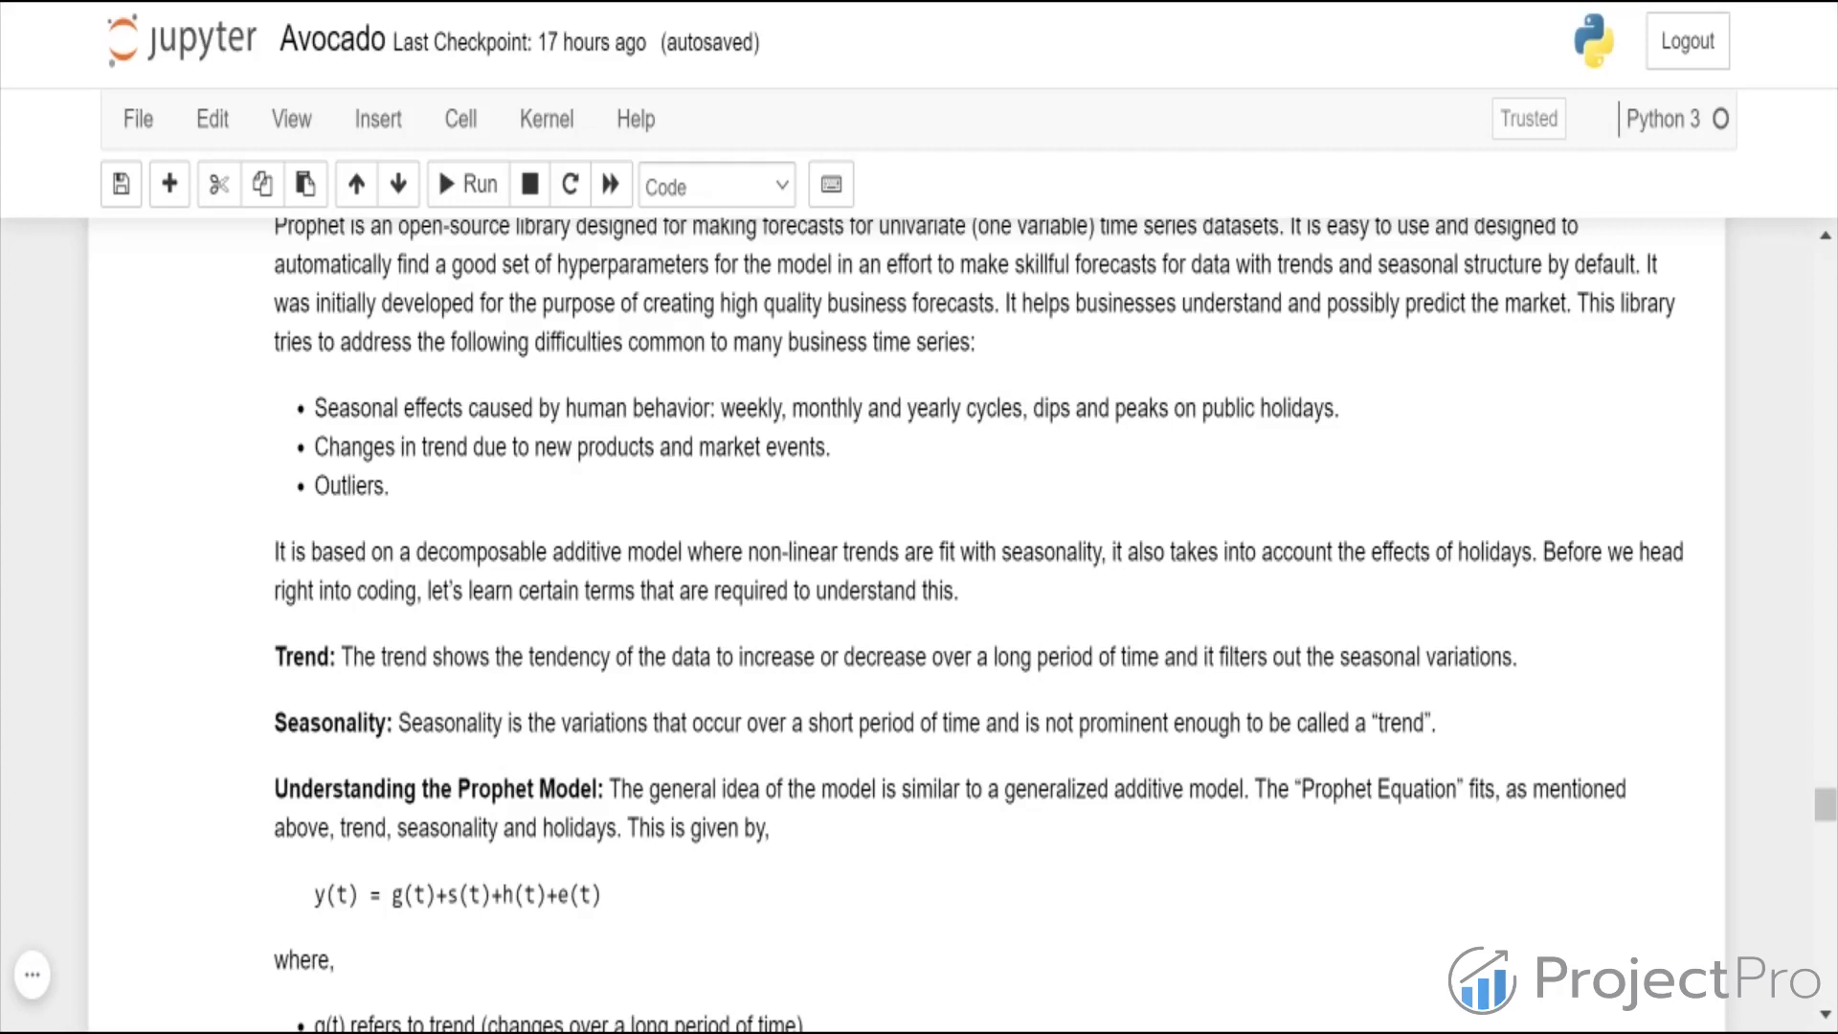
scroll("down", 3)
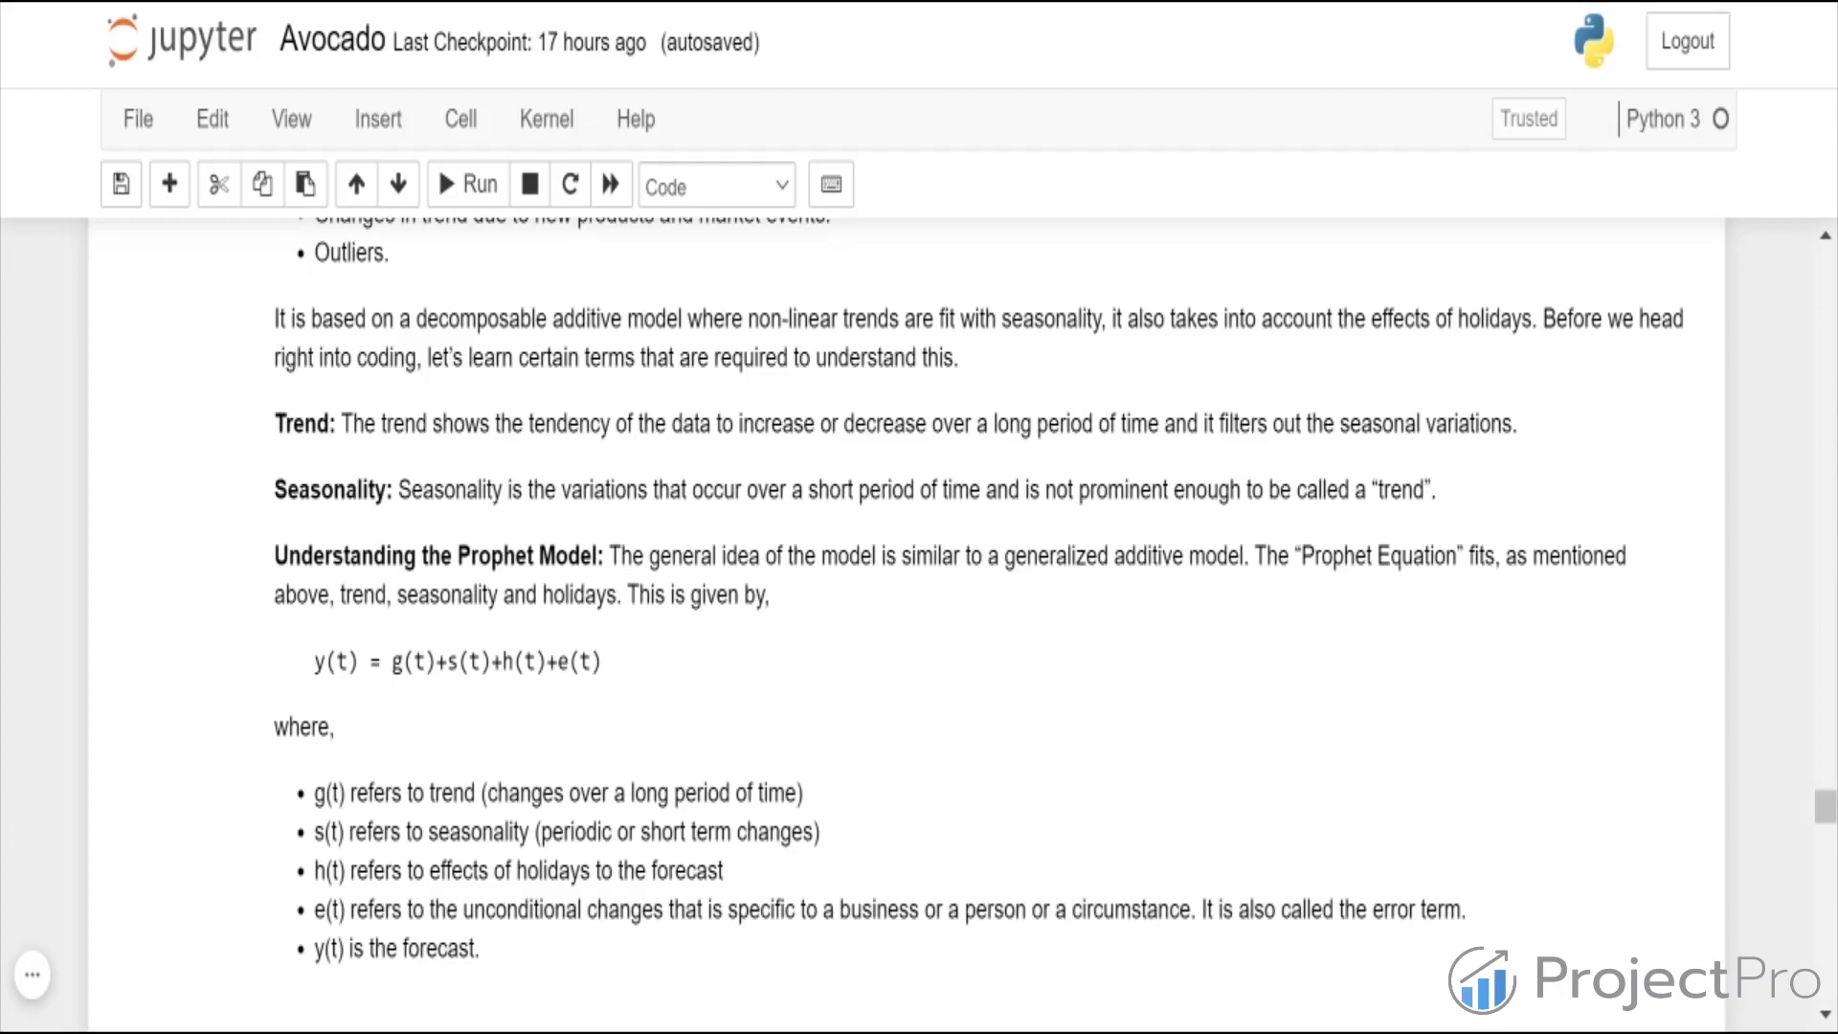
scroll("down", 3)
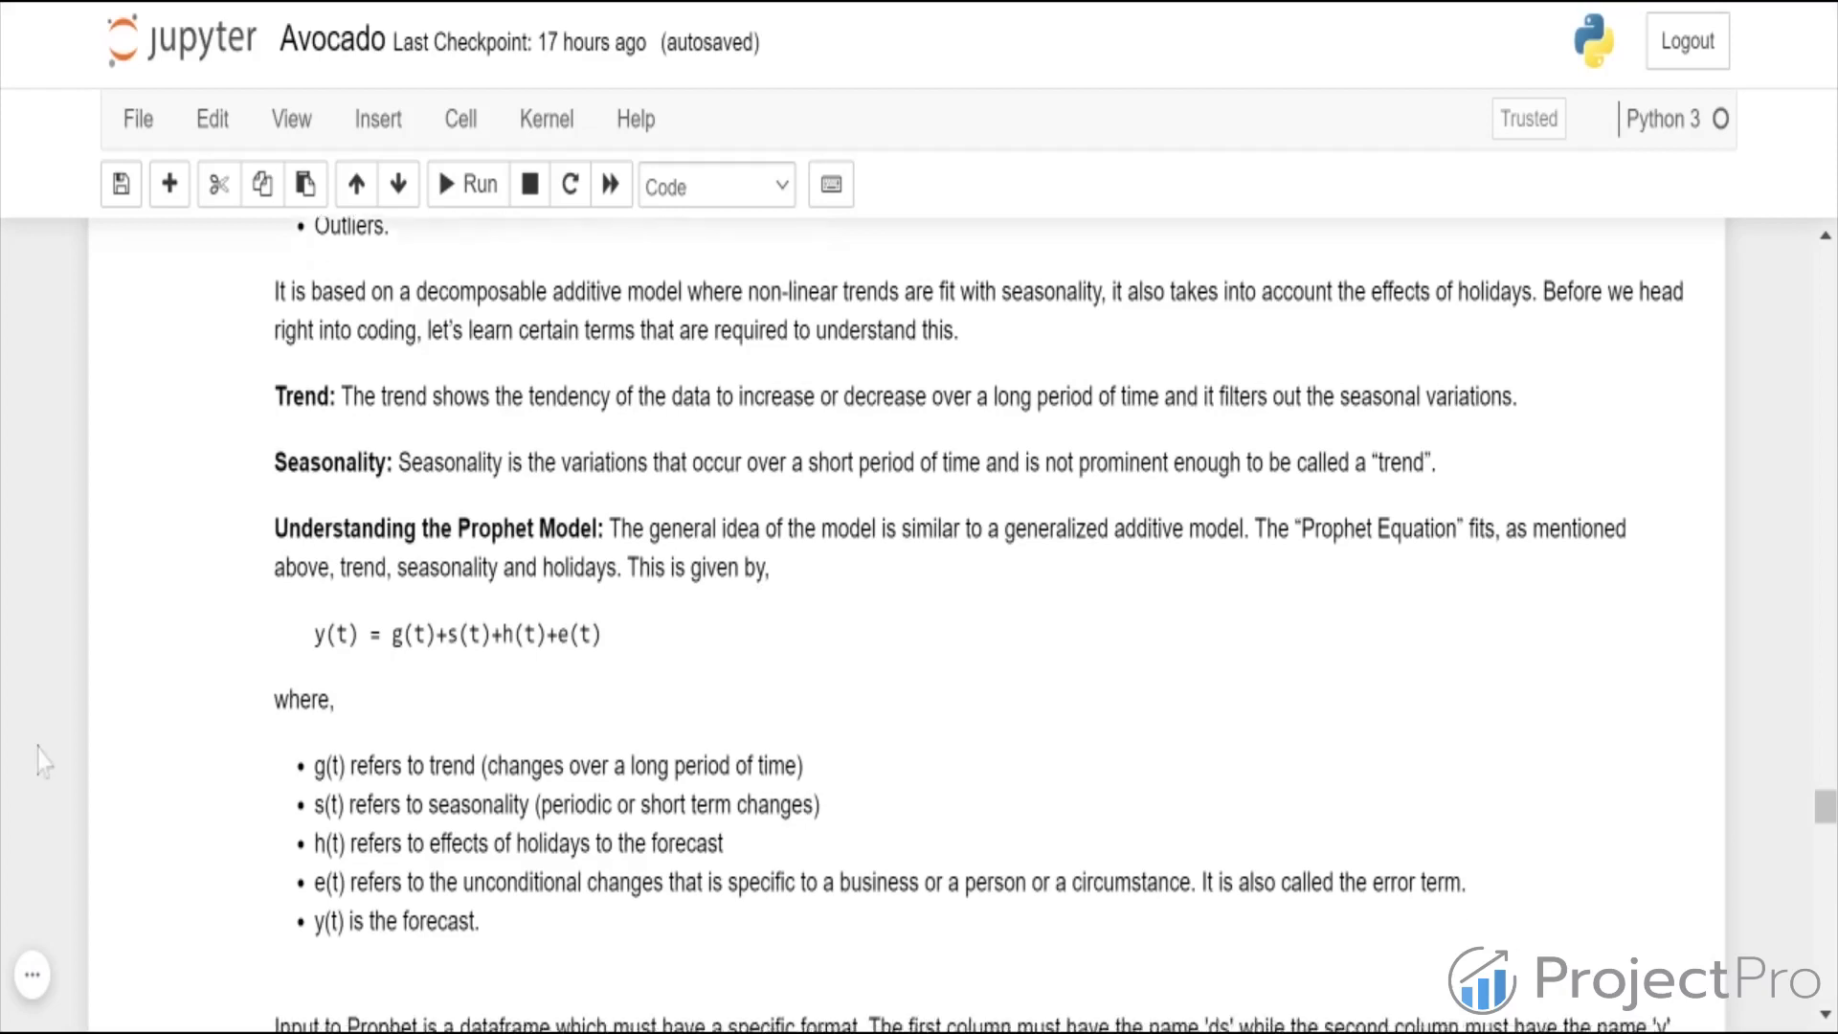
scroll("down", 3)
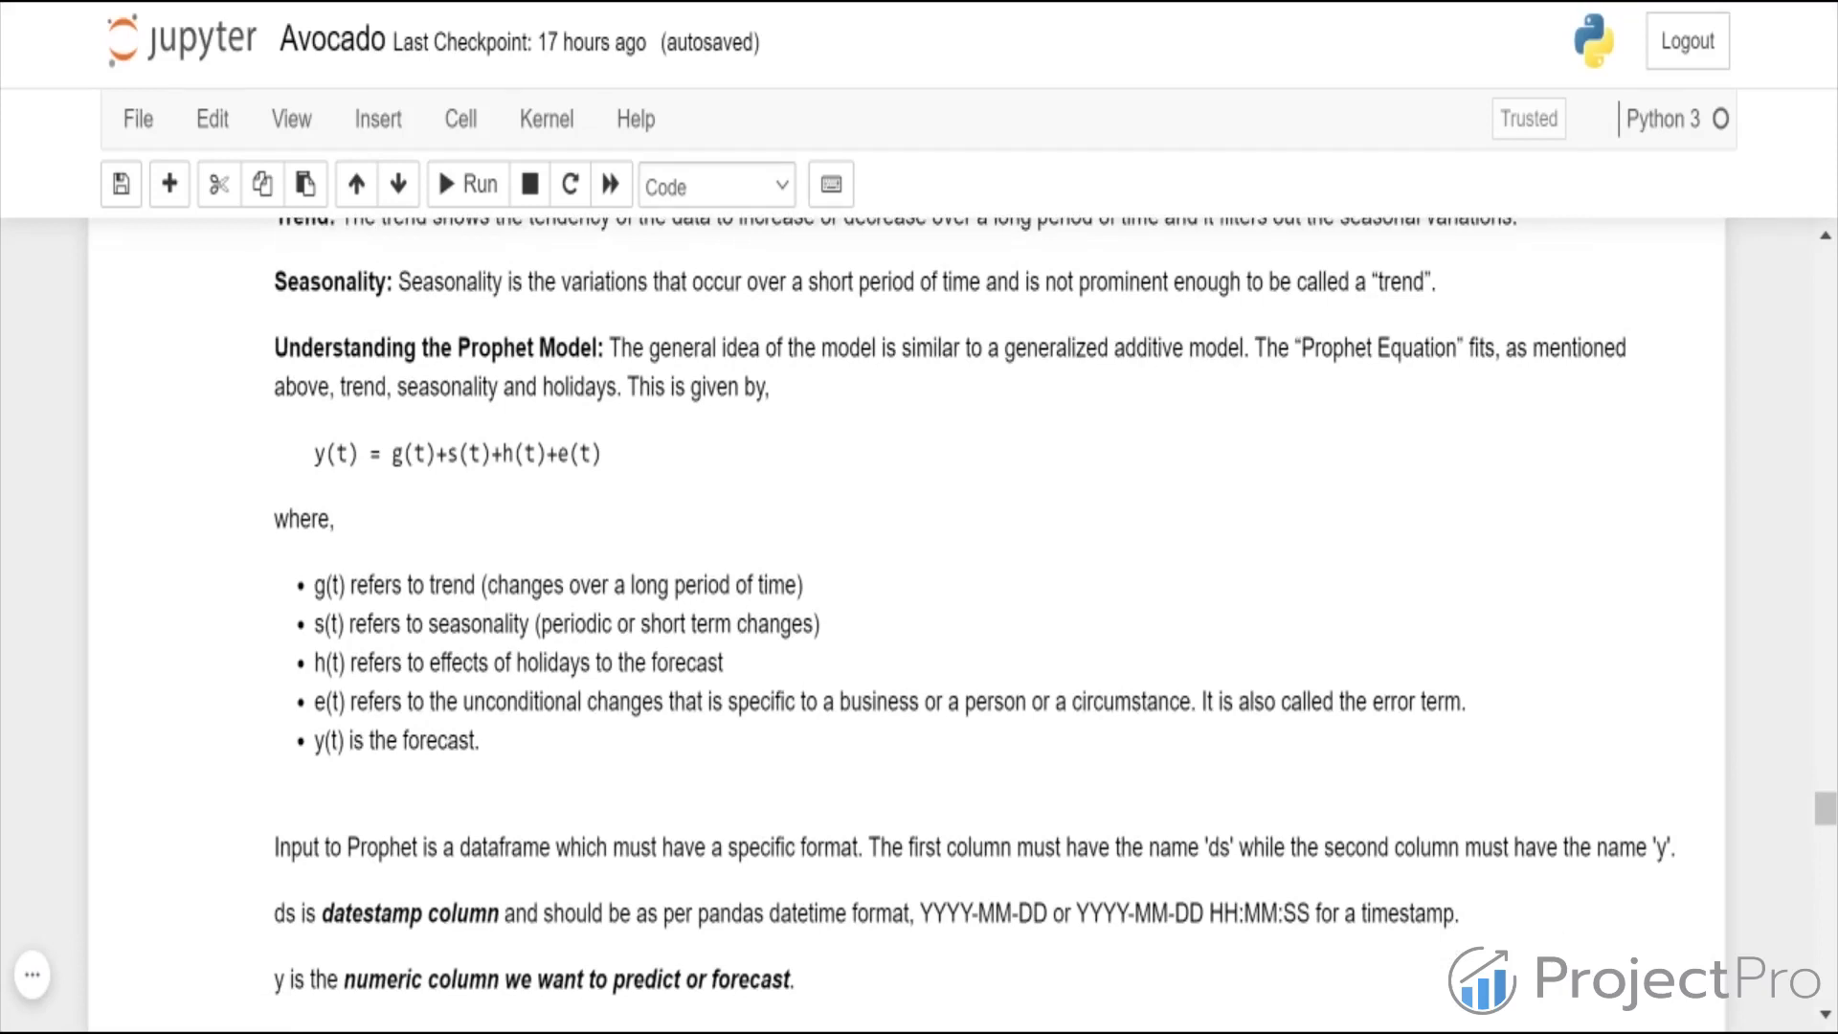
scroll("down", 3)
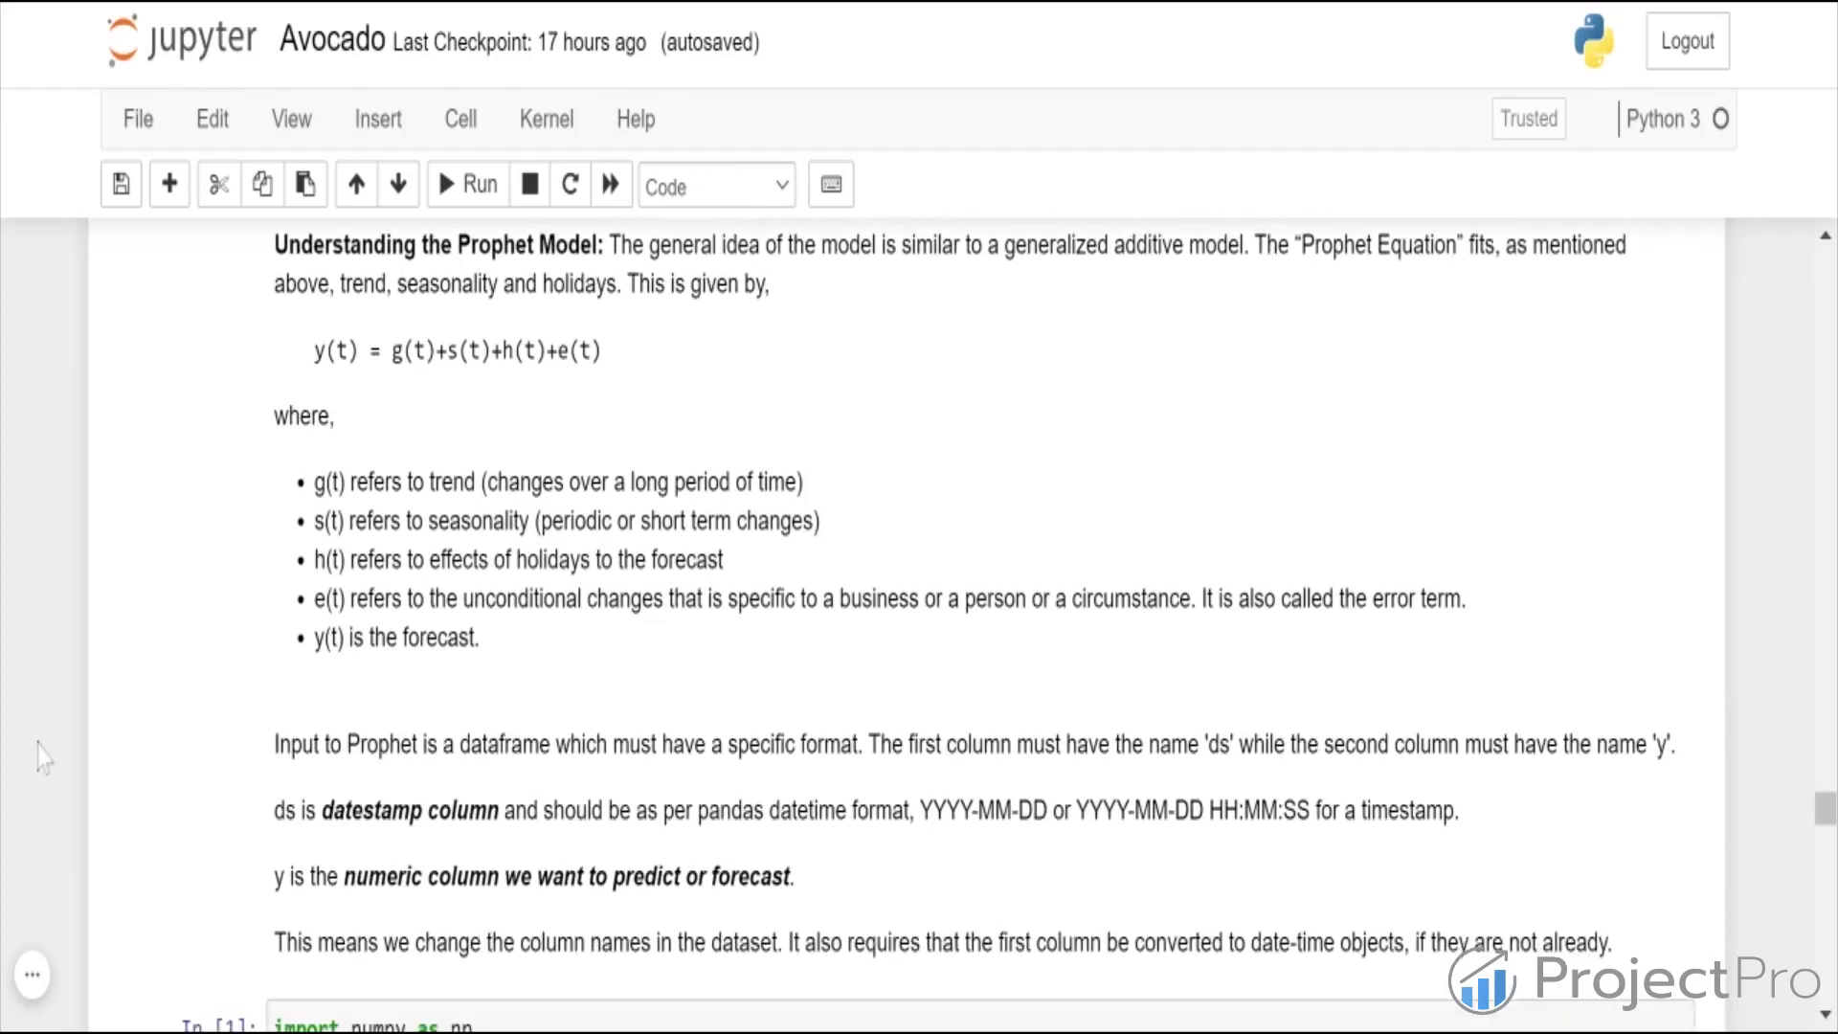